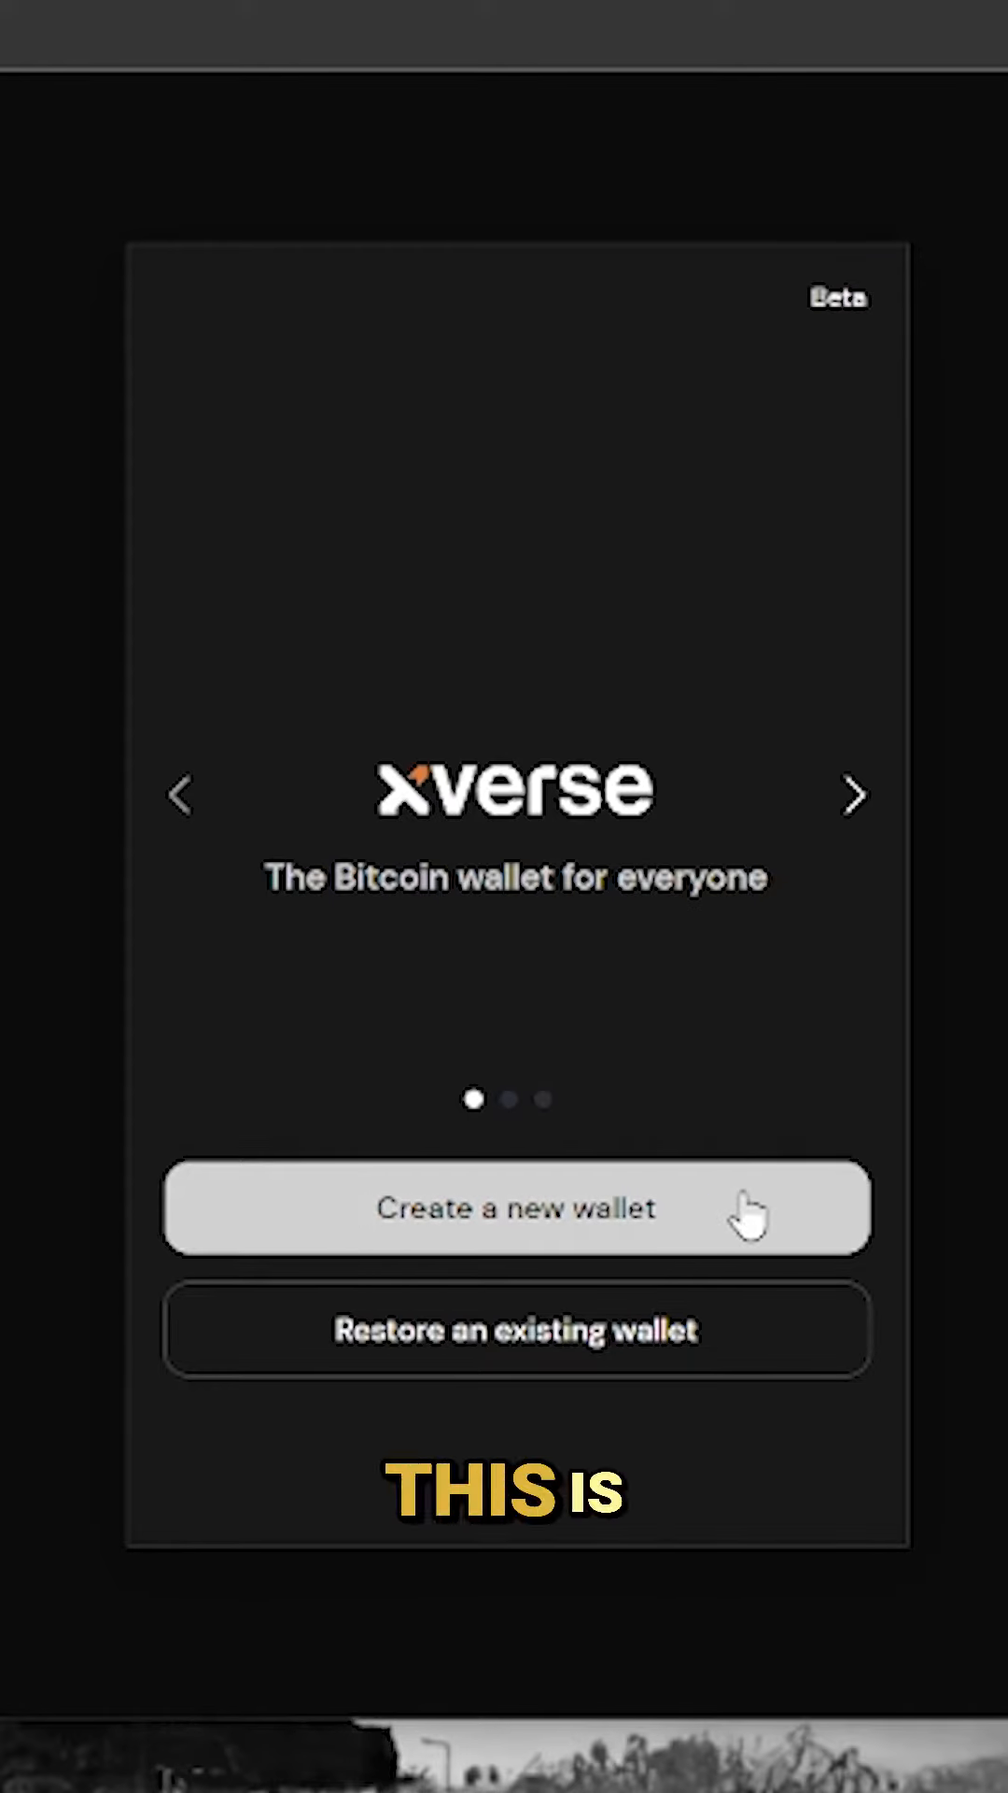
Step: Create a new Xverse wallet, accept the terms, and reveal the seed phrase for backup
click(515, 1209)
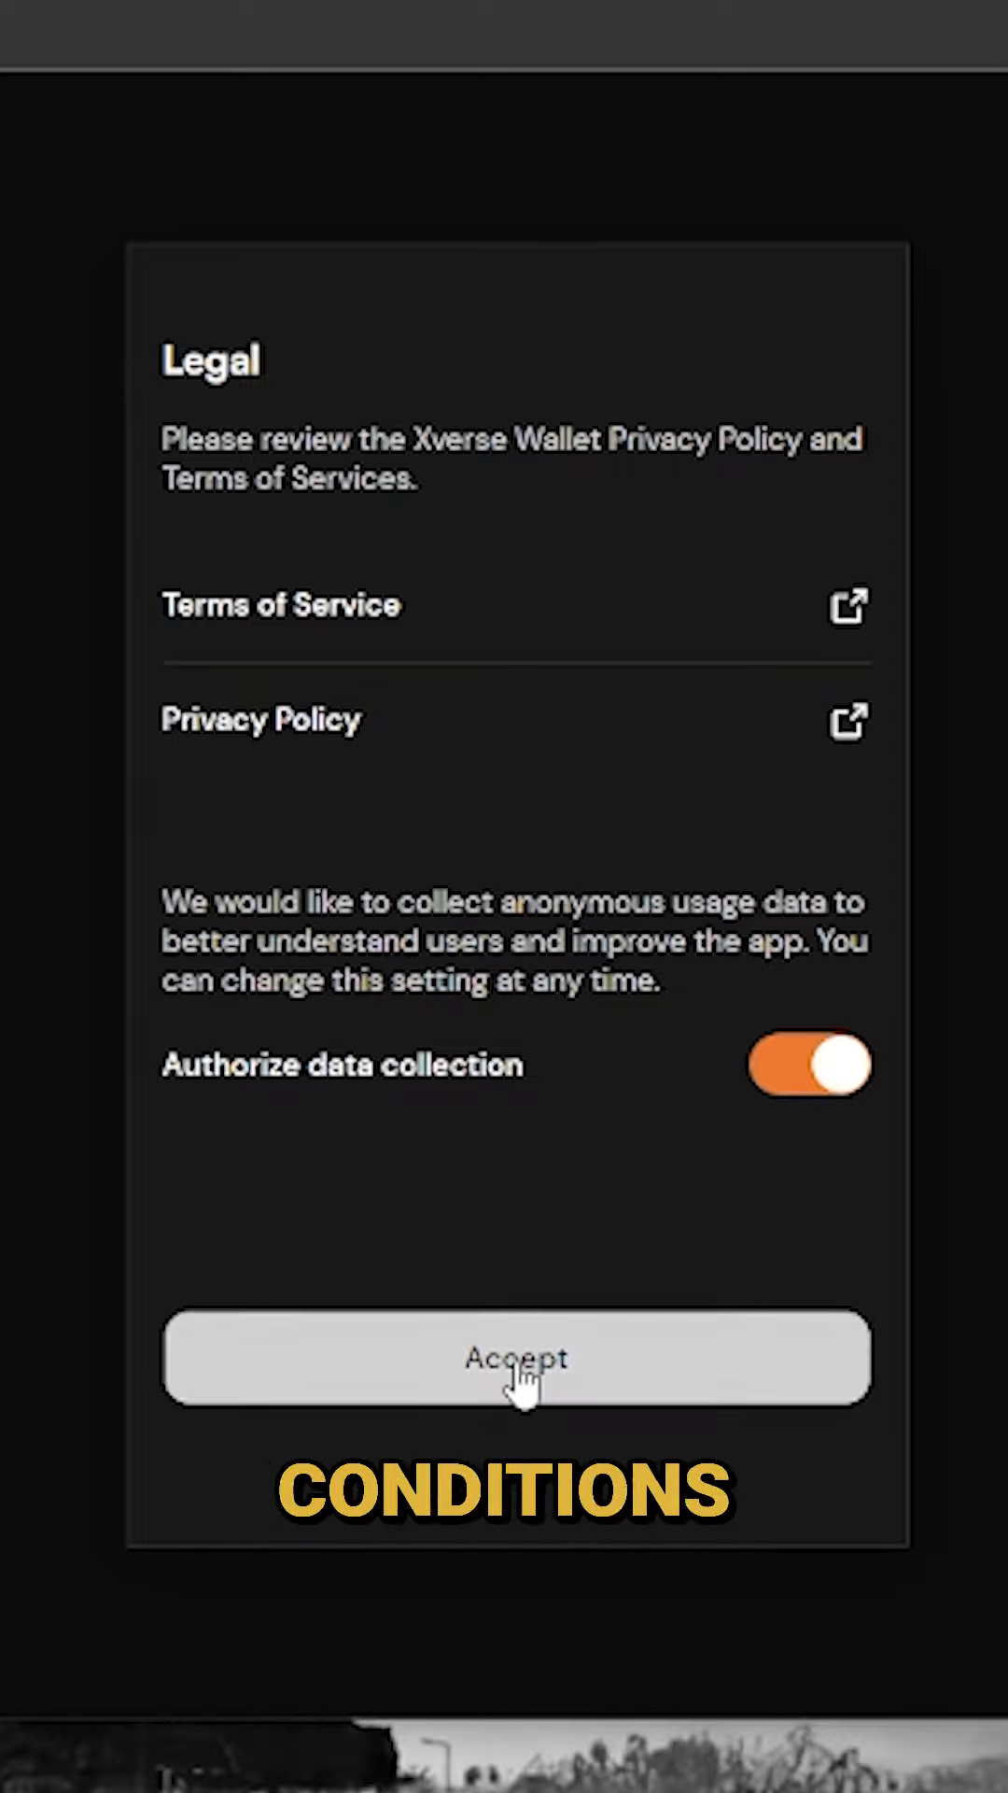
click(516, 1358)
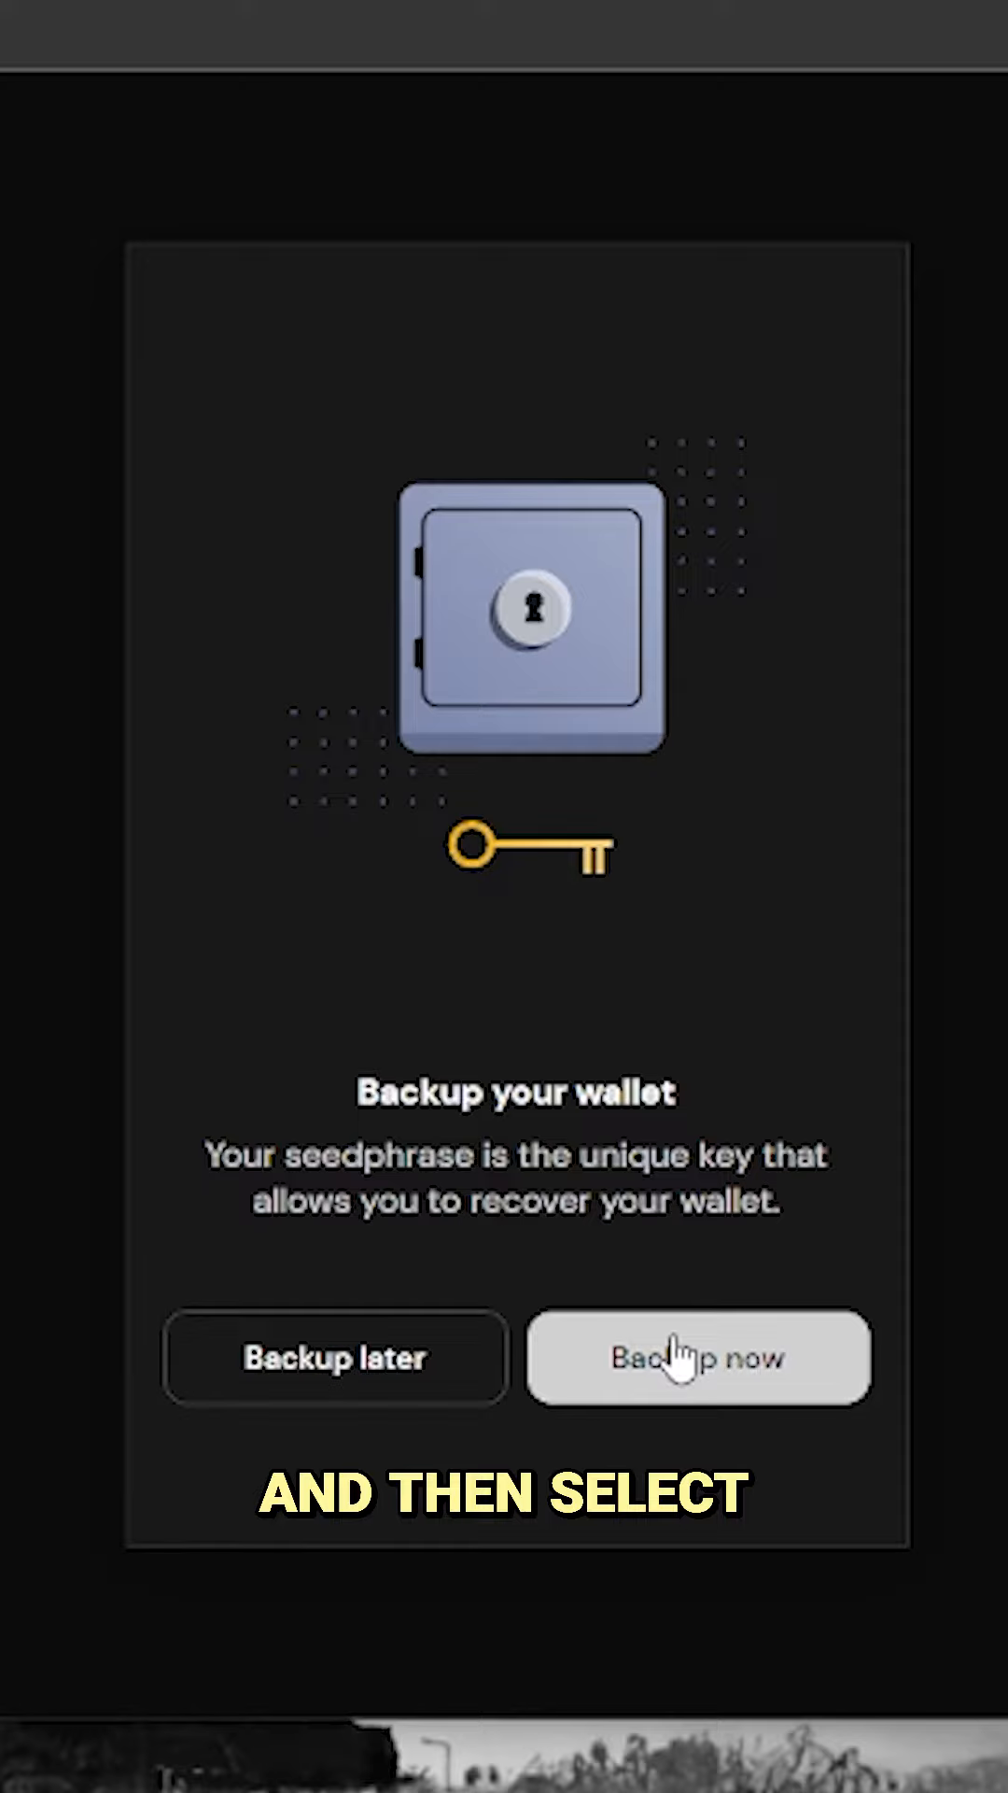
click(696, 1358)
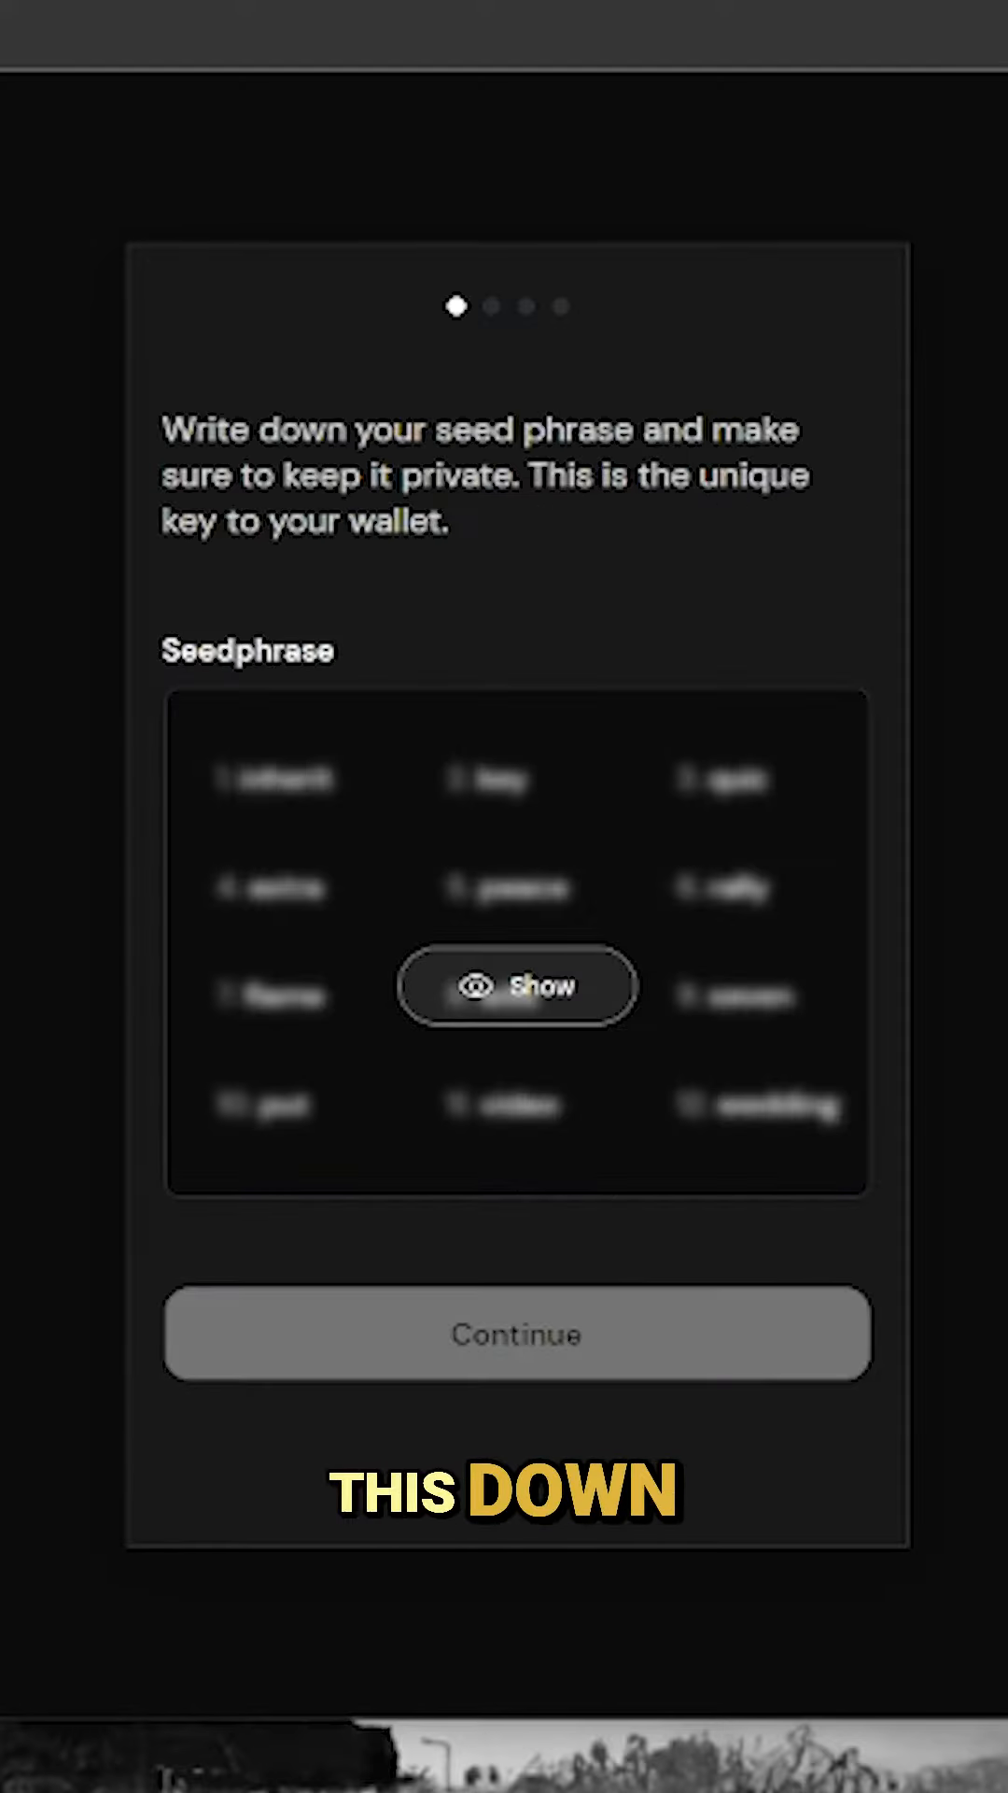
click(516, 1334)
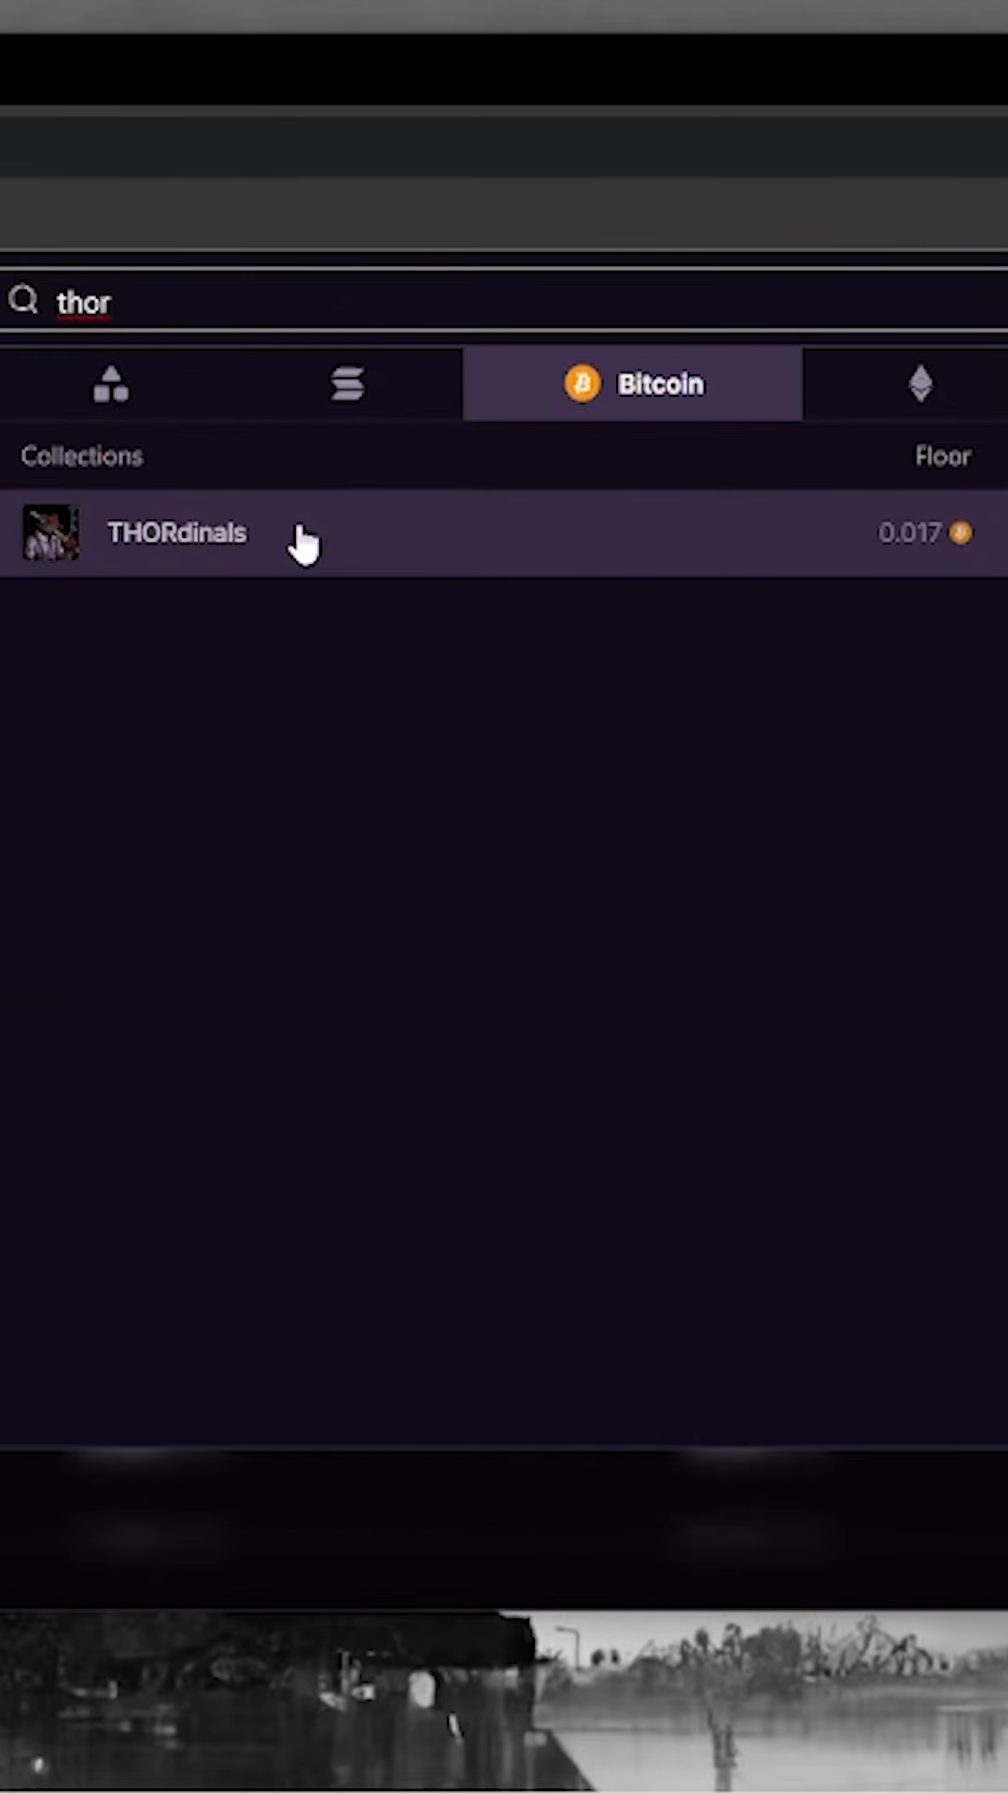
Step: Open the THORdinals collection from the Bitcoin search results for 'thor'
click(175, 533)
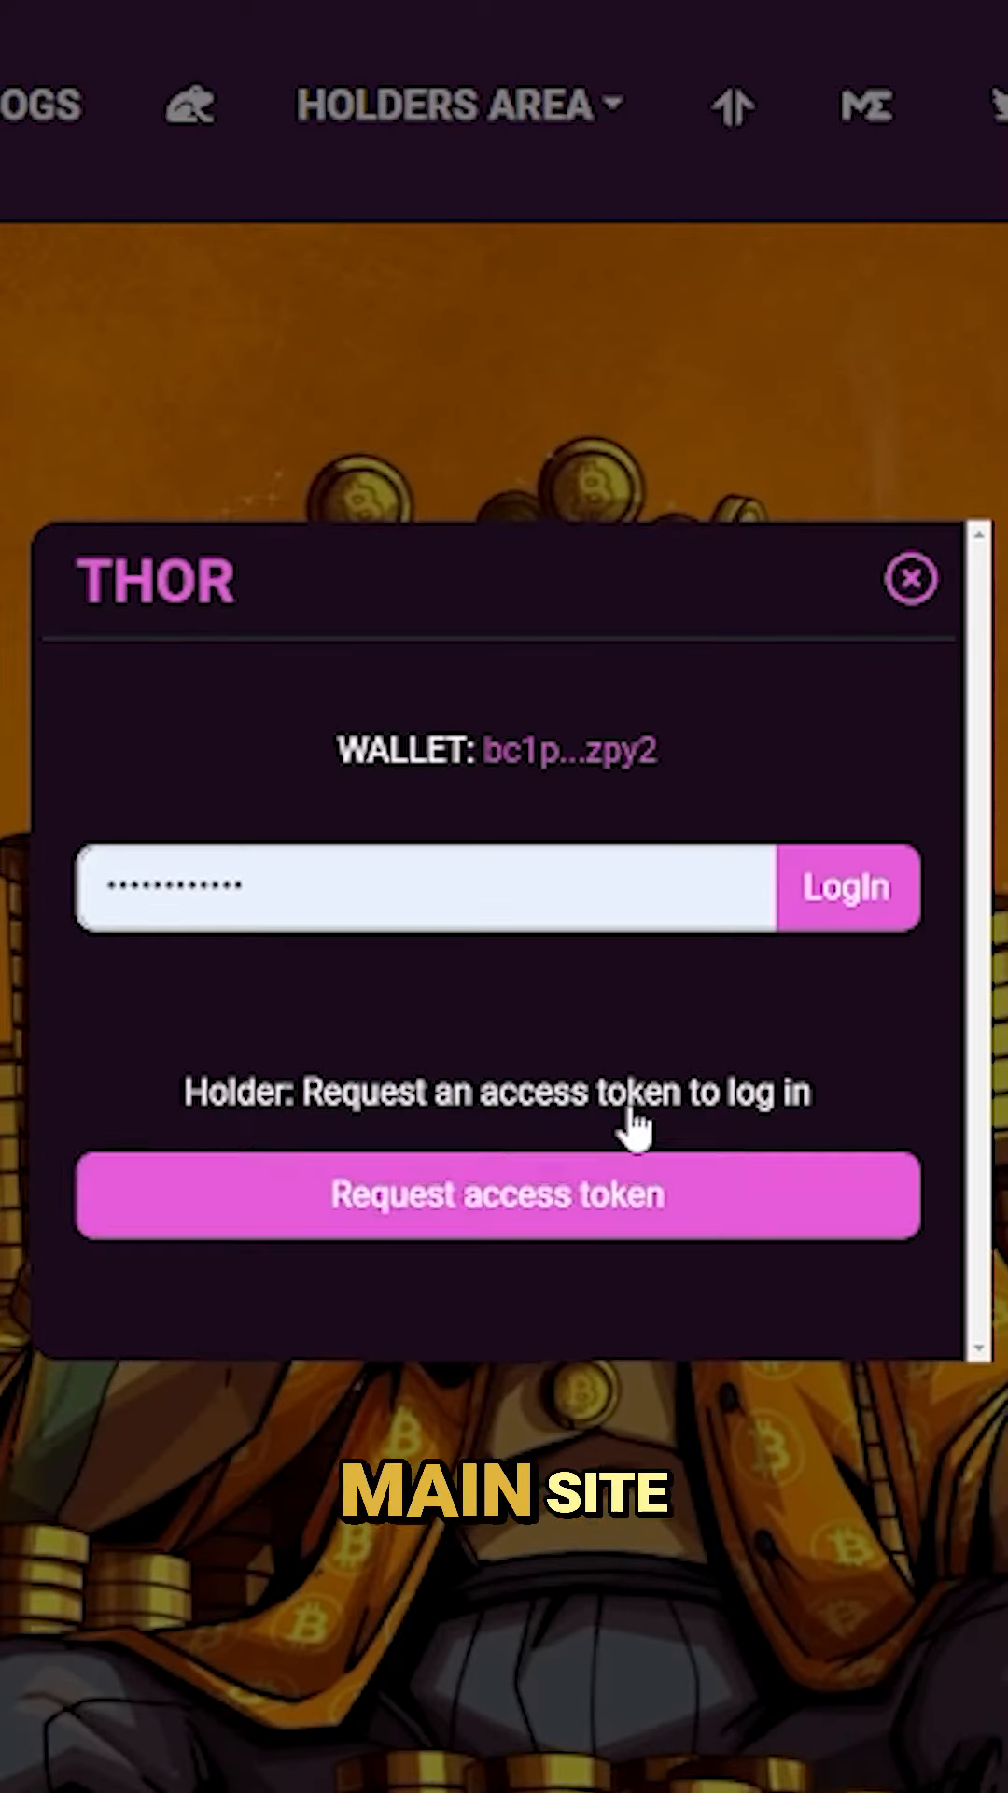
Step: Request an access token, sign it in Xverse, and scroll the BTC/USD signals
click(498, 1196)
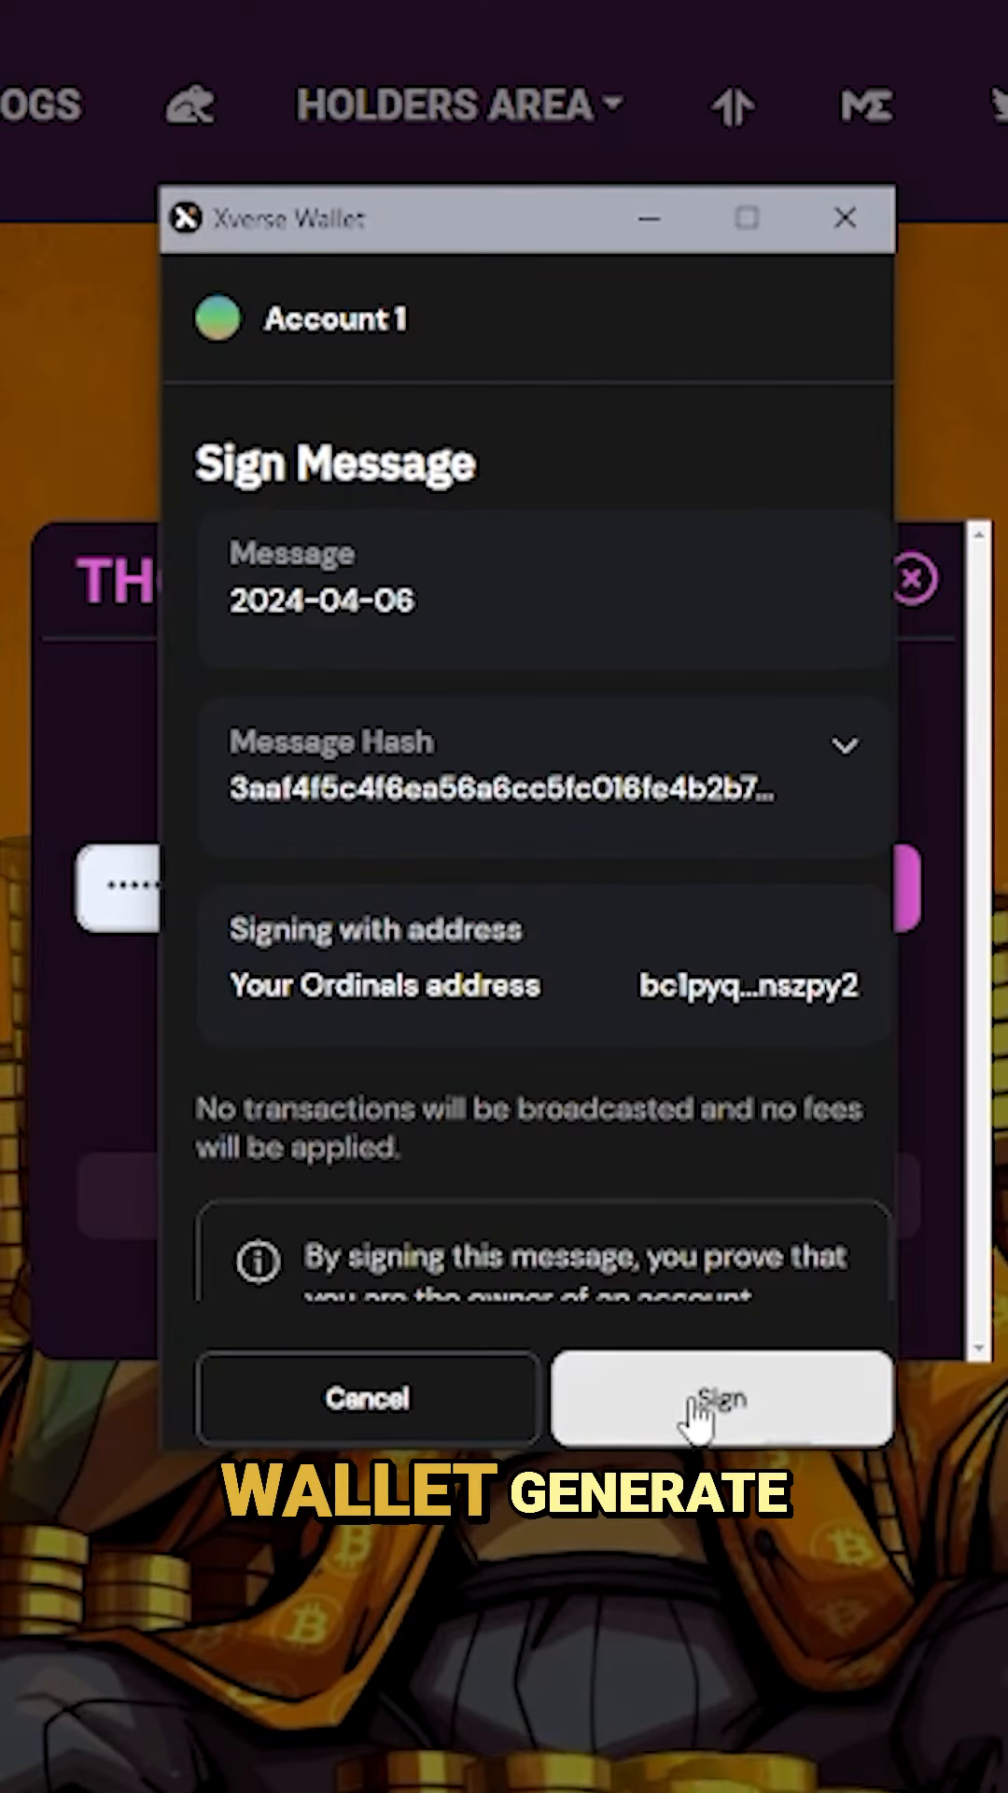
click(719, 1399)
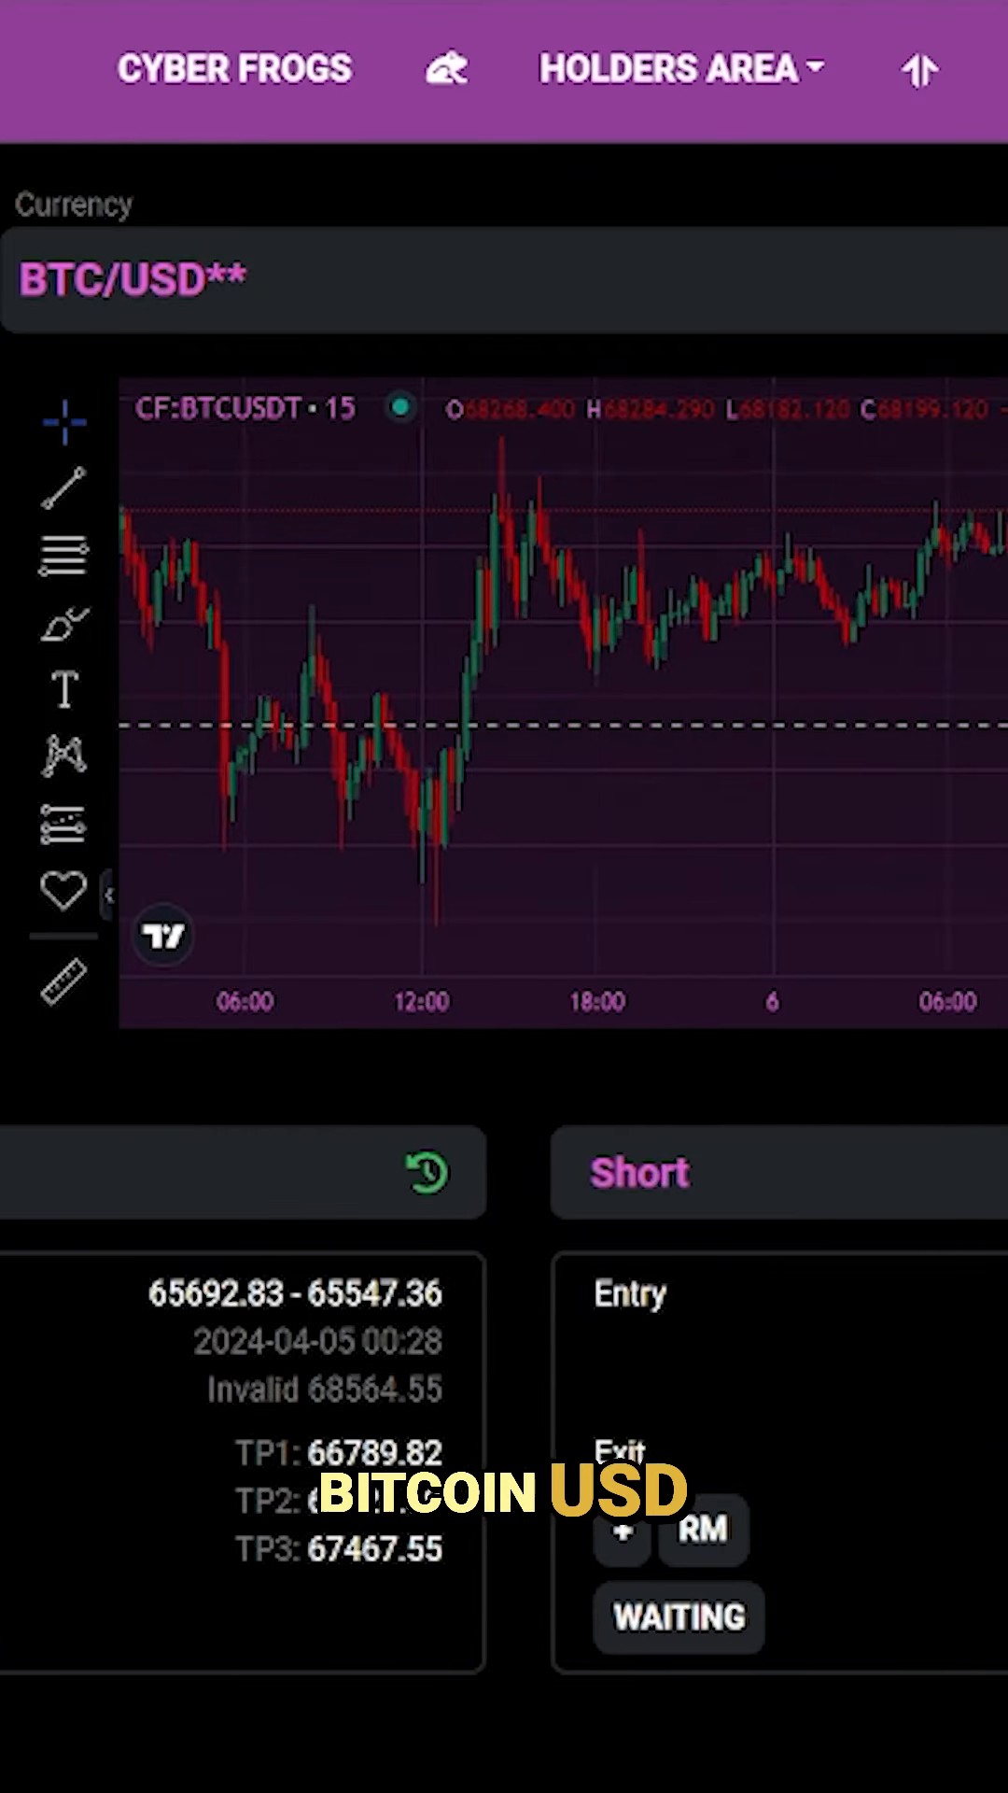
scroll(down, 3)
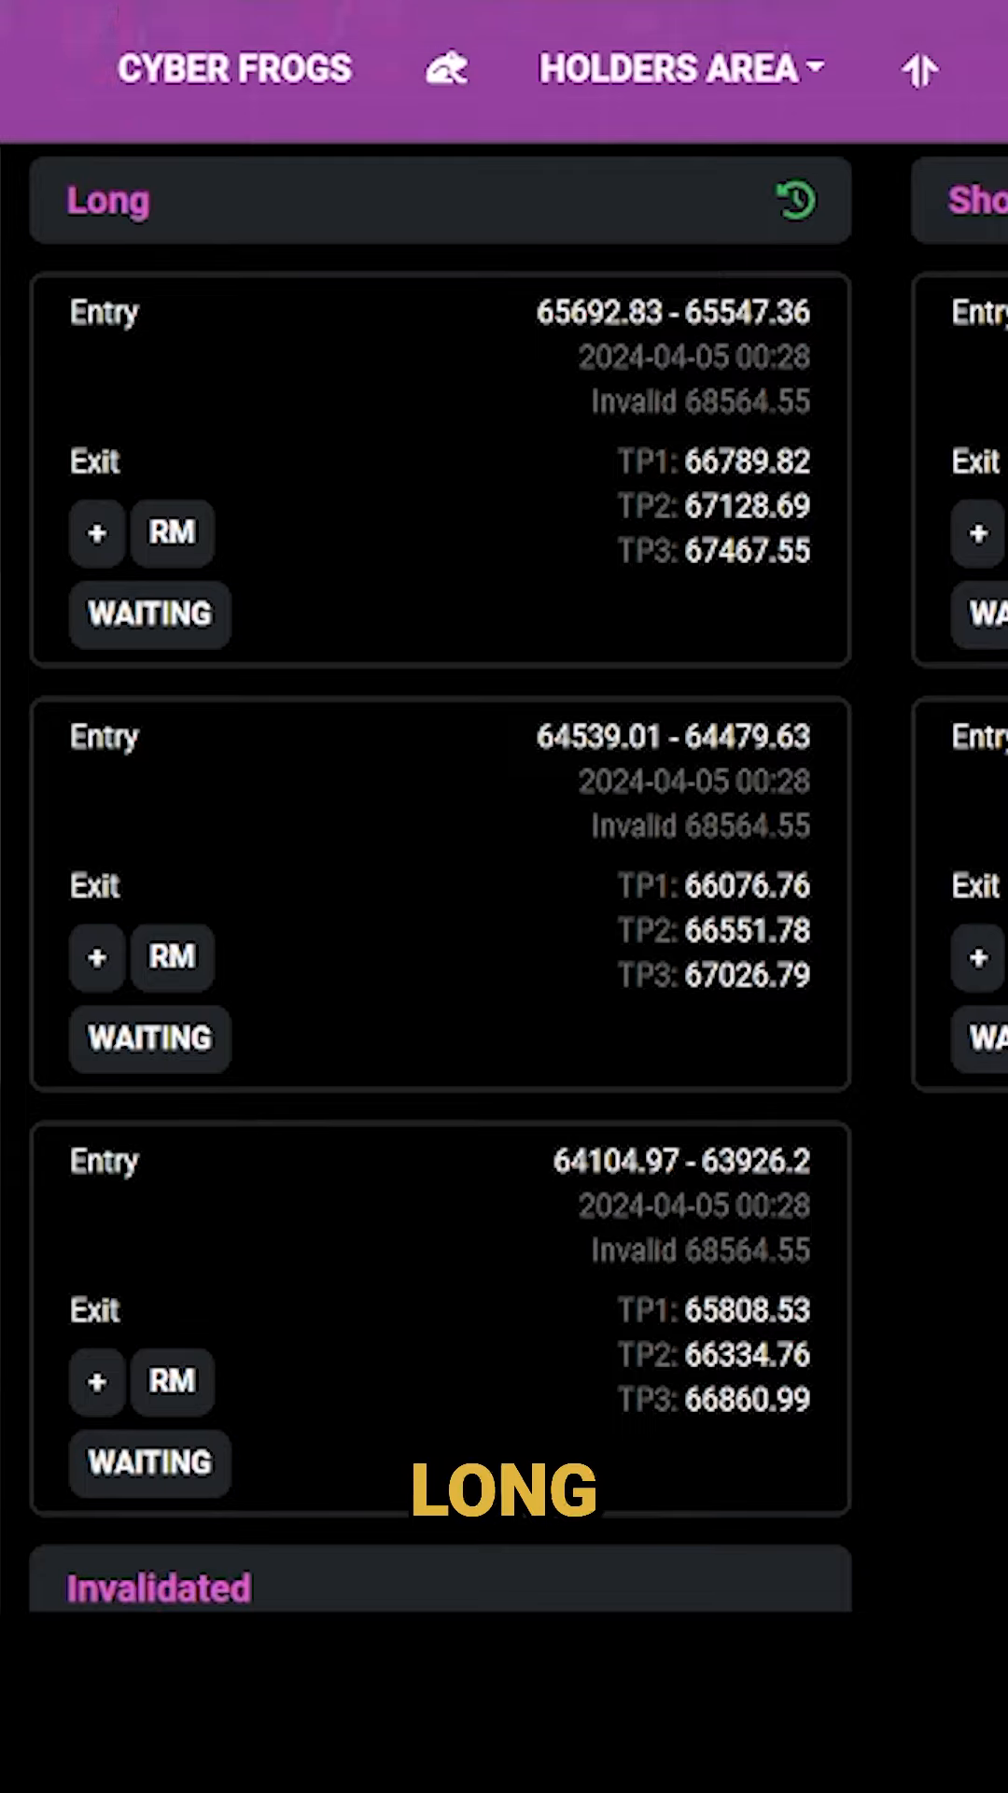